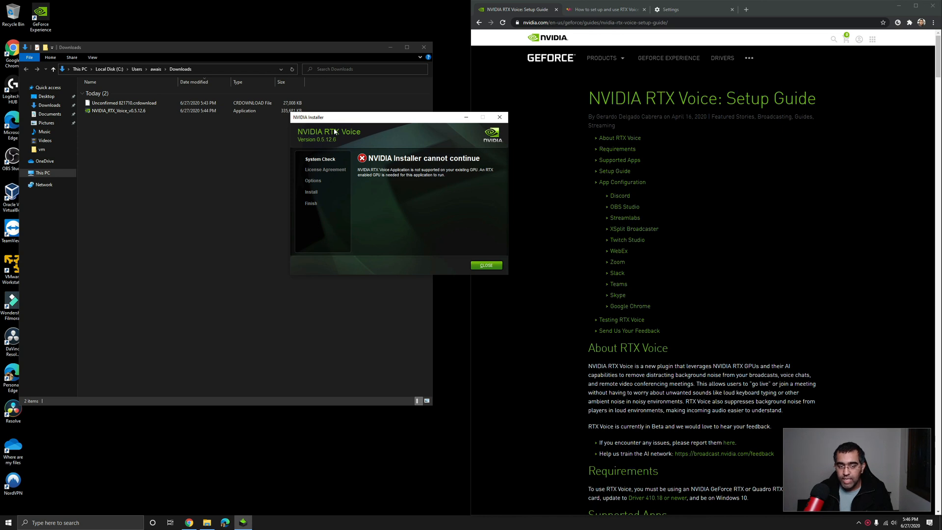
{"action": "mouse_move", "coordinate": [334, 132]}
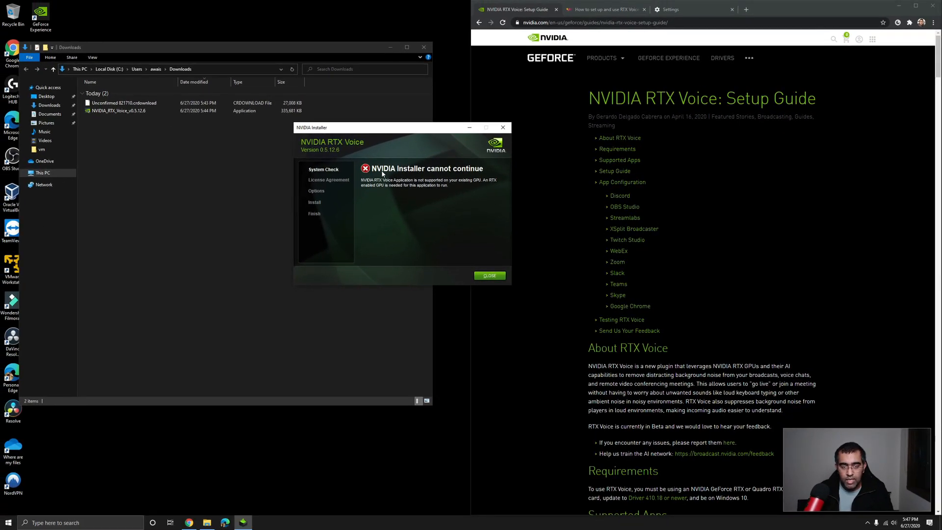
{"action": "mouse_move", "coordinate": [460, 184]}
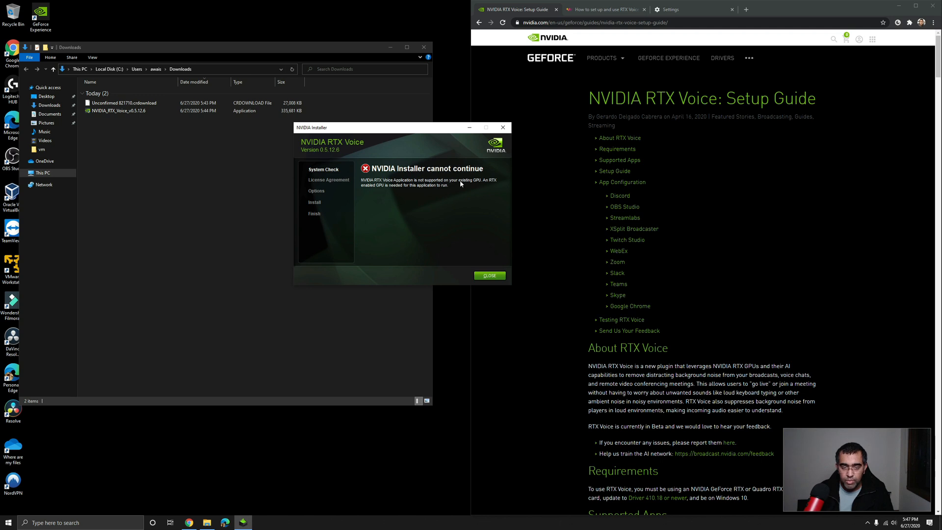
{"action": "mouse_move", "coordinate": [395, 190]}
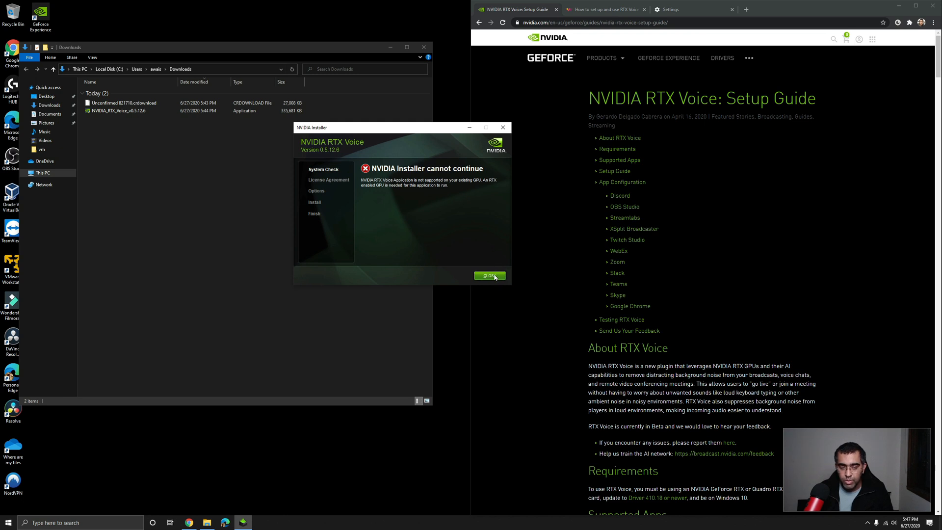
- Close the failed installer and browse to C:\temp\NVRTXVoice\NvAFX
{"action": "left_click", "coordinate": [489, 276]}
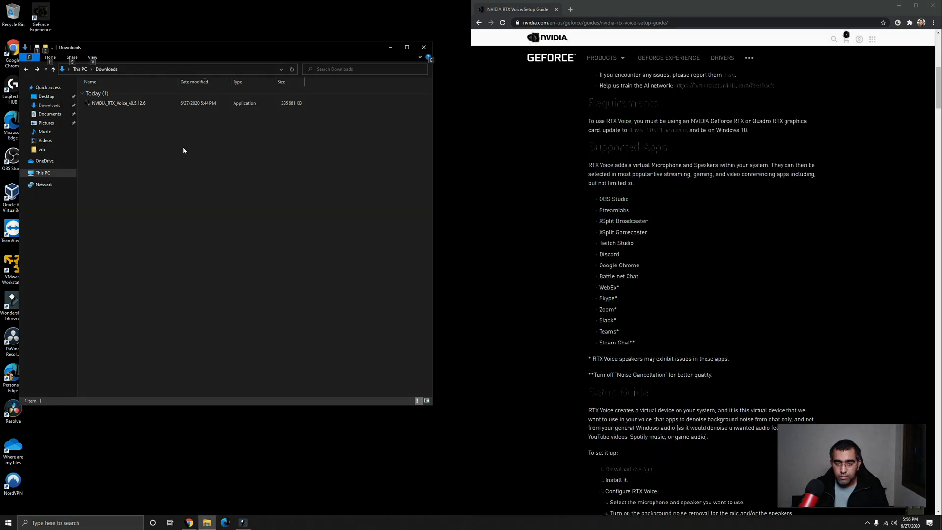
{"action": "left_click", "coordinate": [43, 172]}
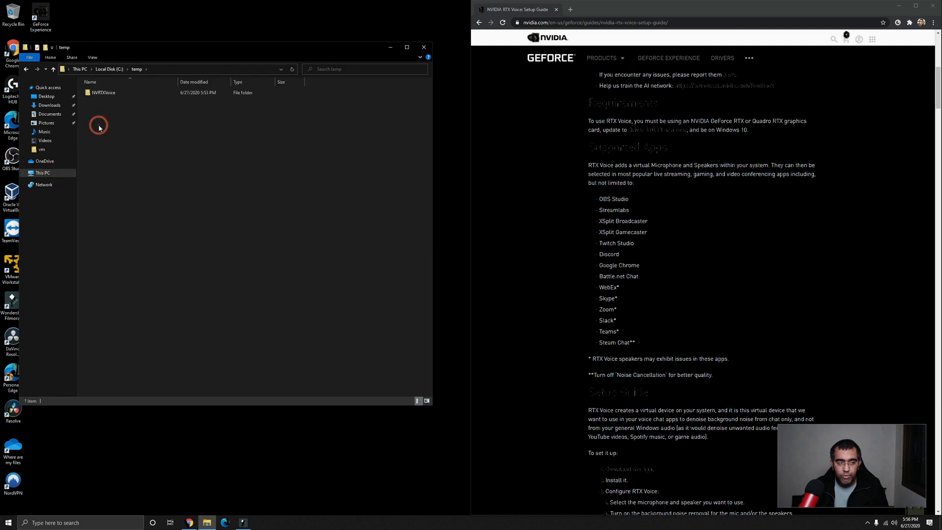
{"action": "left_click", "coordinate": [104, 92]}
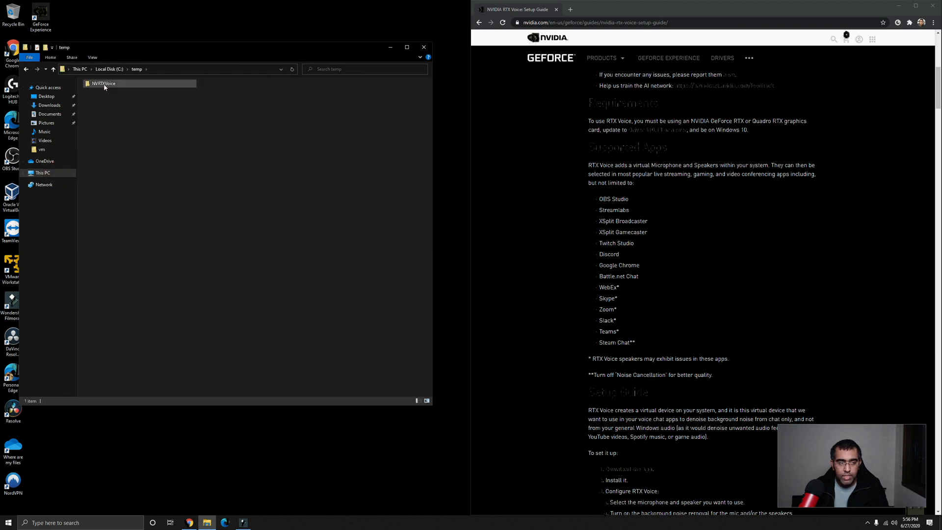
{"action": "double_click", "coordinate": [104, 83]}
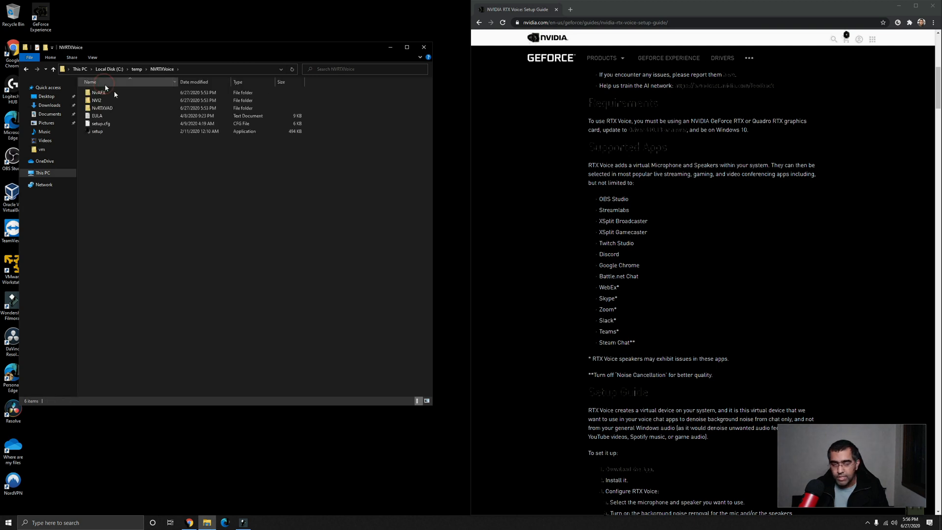
{"action": "mouse_move", "coordinate": [98, 93]}
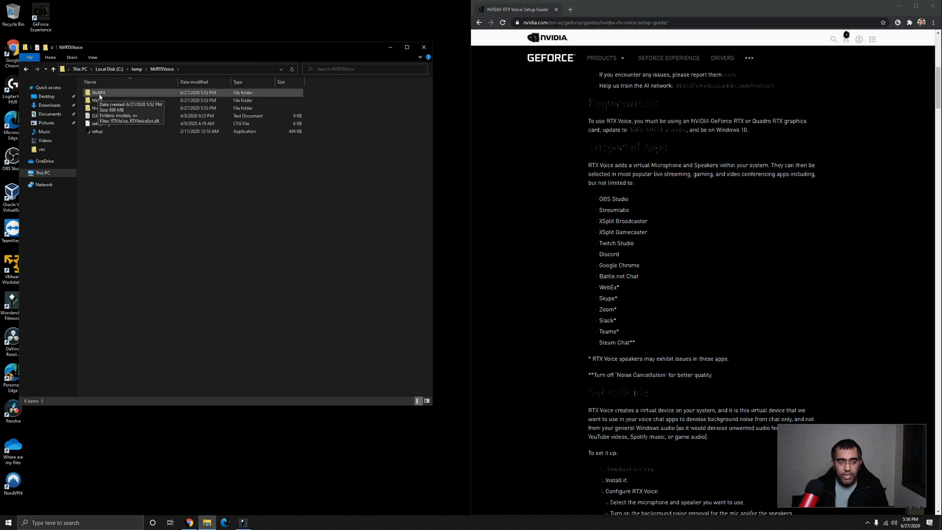
{"action": "double_click", "coordinate": [97, 92]}
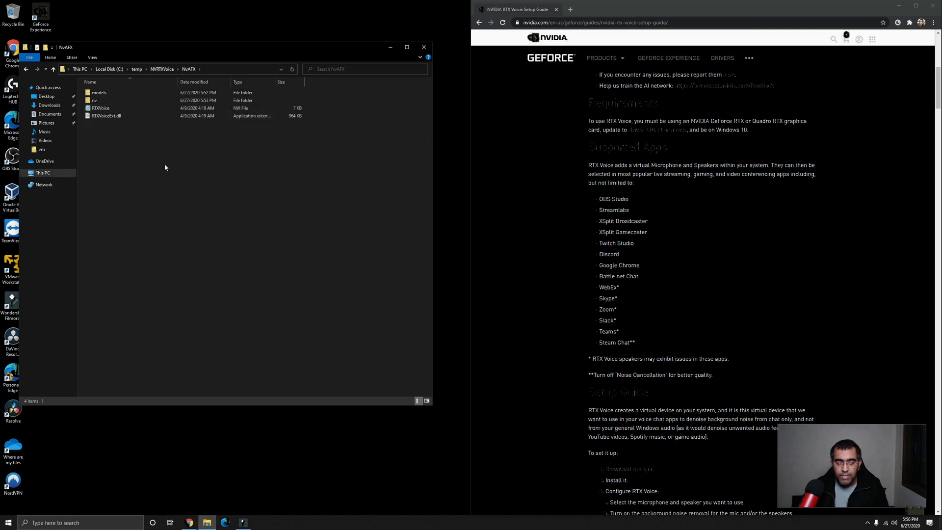
- View the RTXVoice.nvi file's Properties, then close the dialog
{"action": "right_click", "coordinate": [100, 108]}
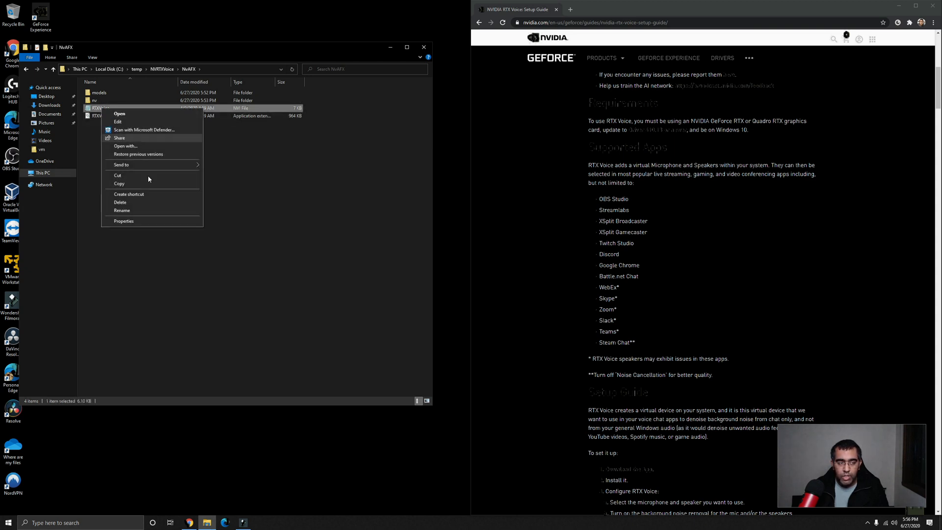
{"action": "left_click", "coordinate": [123, 221]}
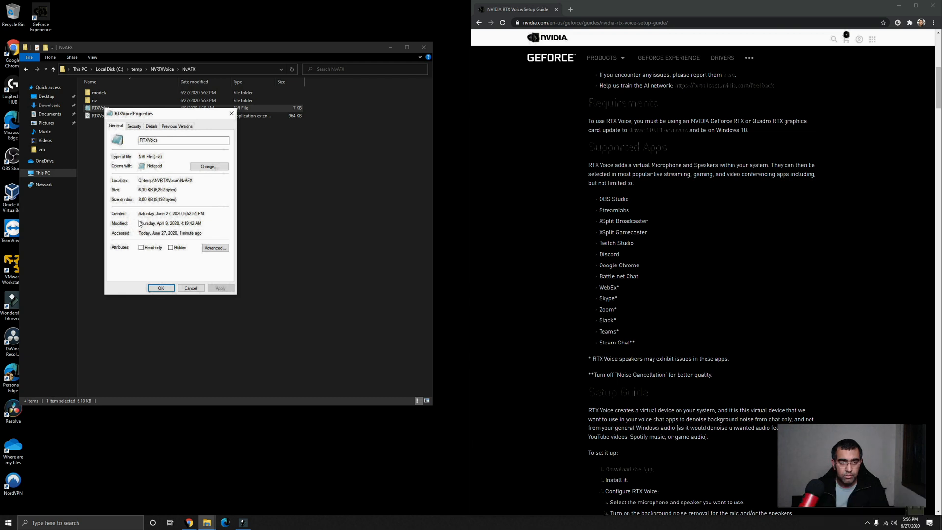
{"action": "left_click", "coordinate": [134, 126]}
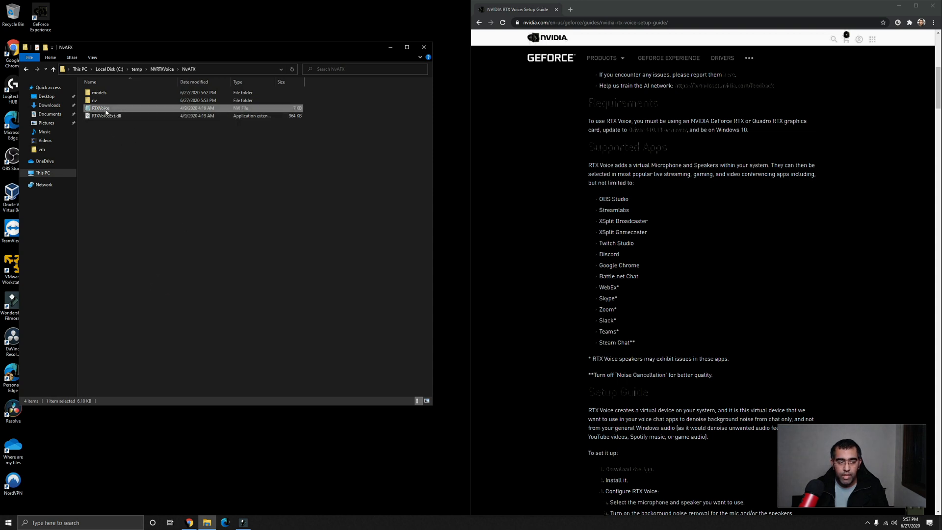
- Open RTXVoice.nvi from its right-click menu and return to the NVRTXVoice folder
{"action": "right_click", "coordinate": [101, 108]}
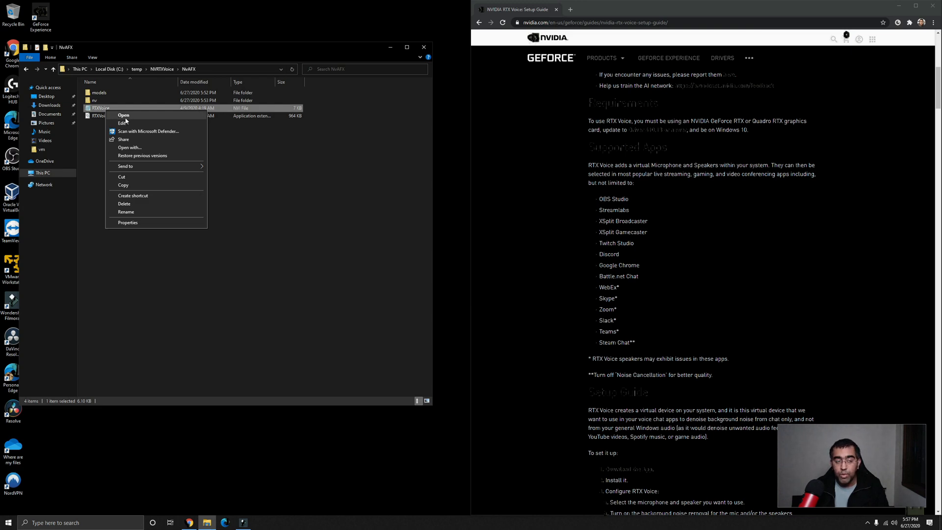
{"action": "left_click", "coordinate": [122, 123]}
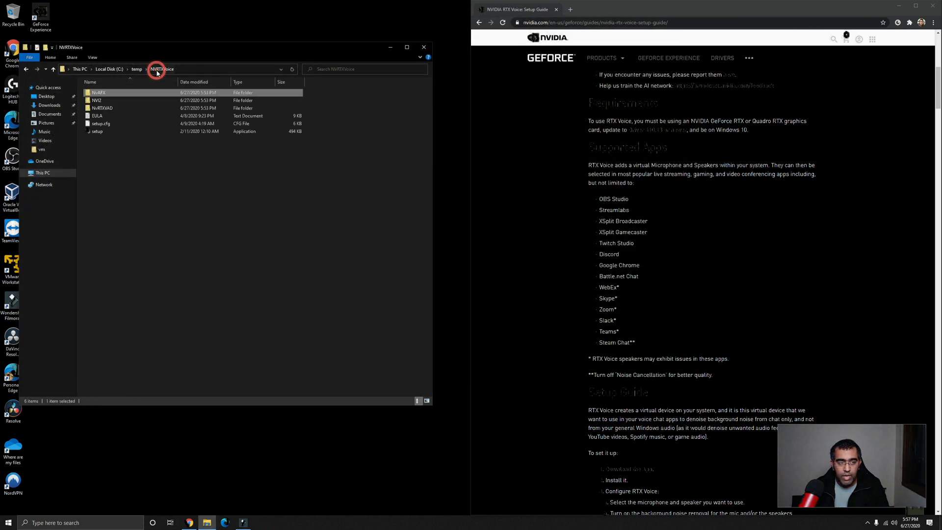
- Run setup.exe again and agree to the license to install the RTX Voice application and driver
{"action": "left_click", "coordinate": [96, 131]}
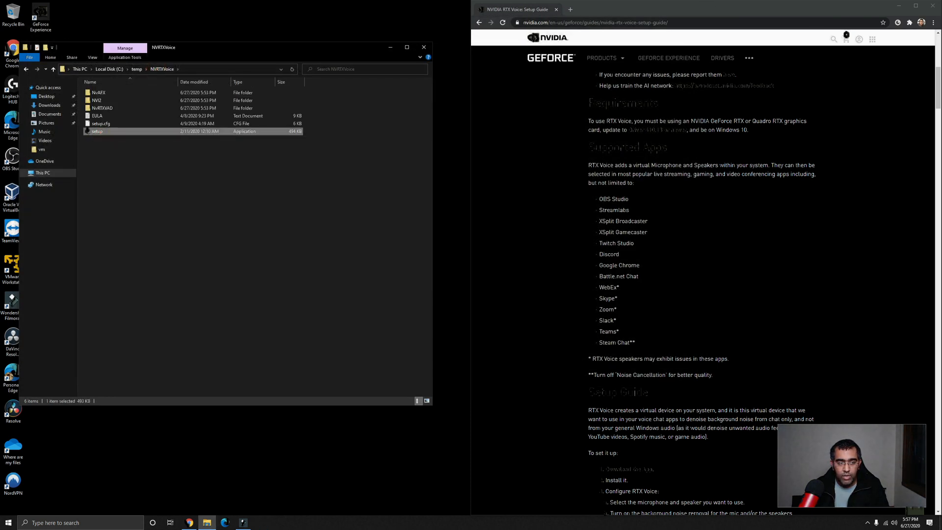
{"action": "double_click", "coordinate": [96, 131]}
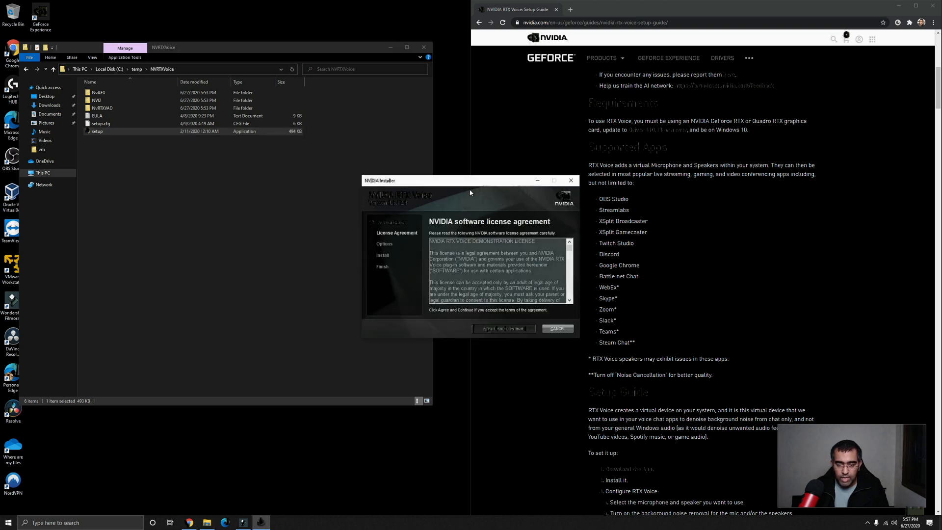
{"action": "left_click_drag", "start_coordinate": [470, 180], "coordinate": [293, 128]}
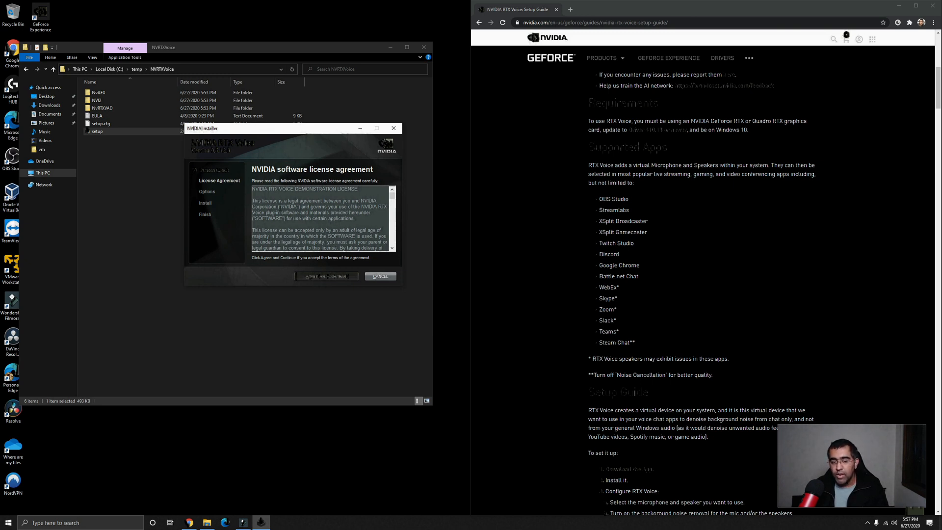
{"action": "left_click", "coordinate": [327, 276]}
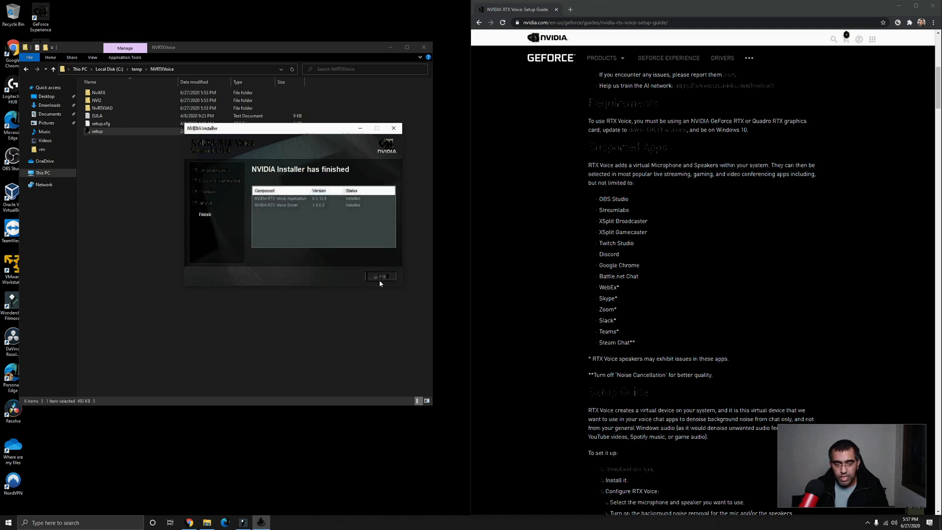
- Close the installer and position the launched RTX Voice settings window beside File Explorer
{"action": "left_click", "coordinate": [381, 276]}
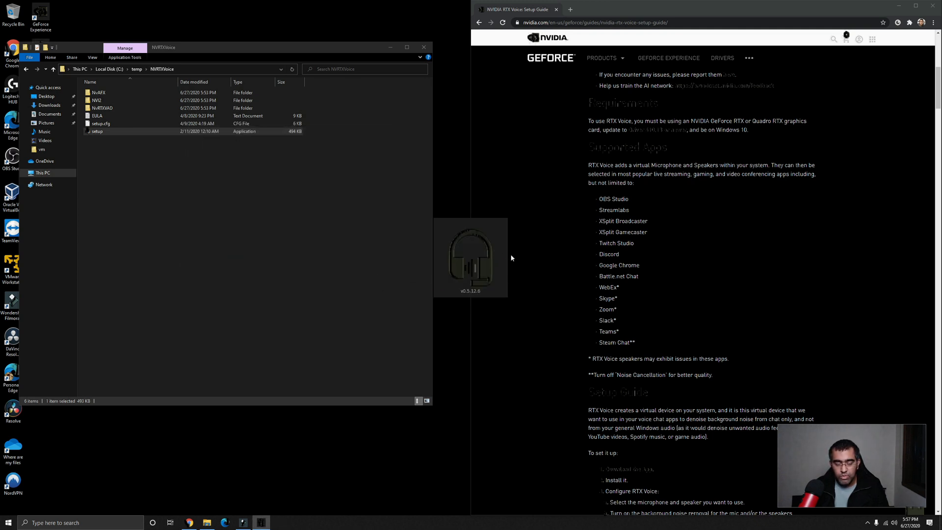
{"action": "mouse_move", "coordinate": [510, 243]}
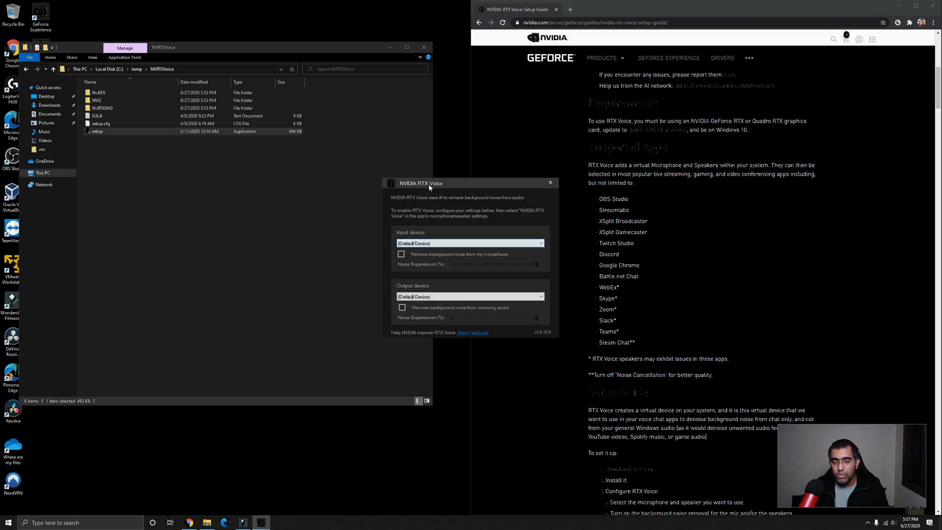
{"action": "left_click", "coordinate": [469, 242]}
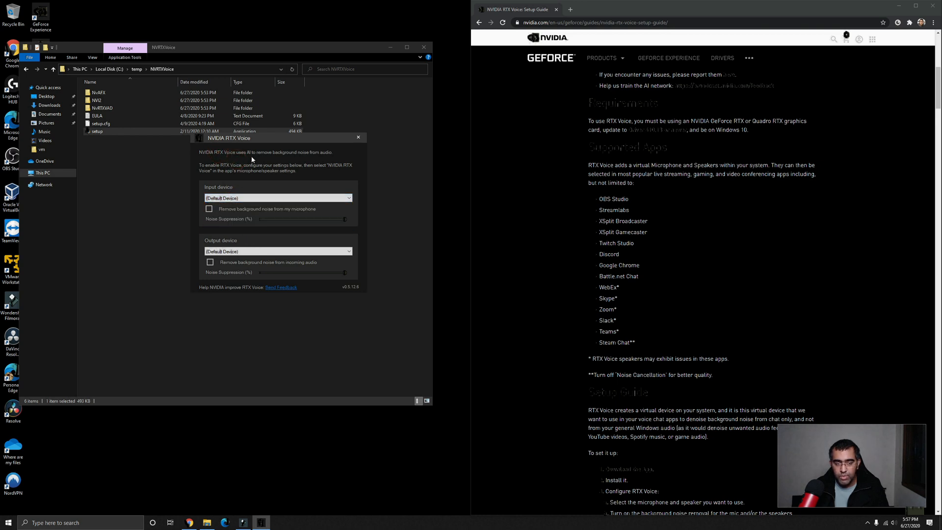
{"action": "left_click", "coordinate": [241, 172]}
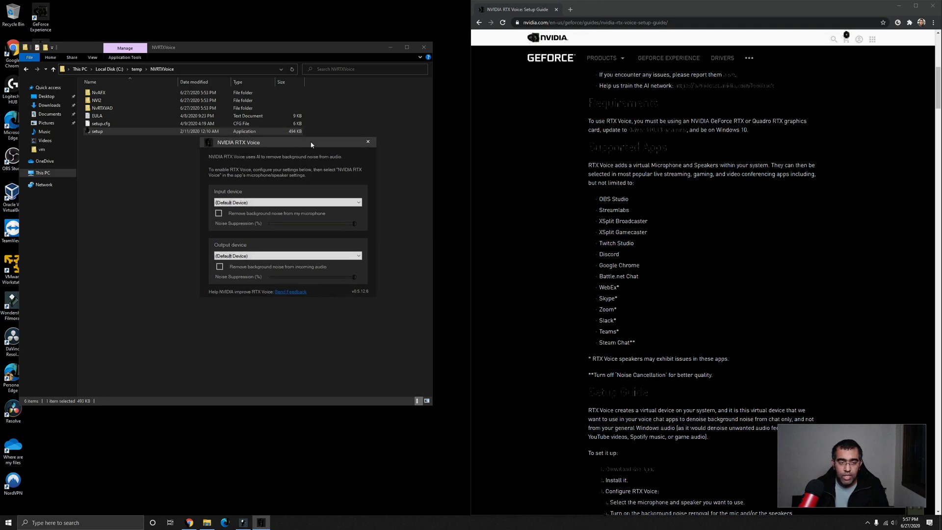
{"action": "left_click_drag", "start_coordinate": [311, 144], "coordinate": [322, 142]}
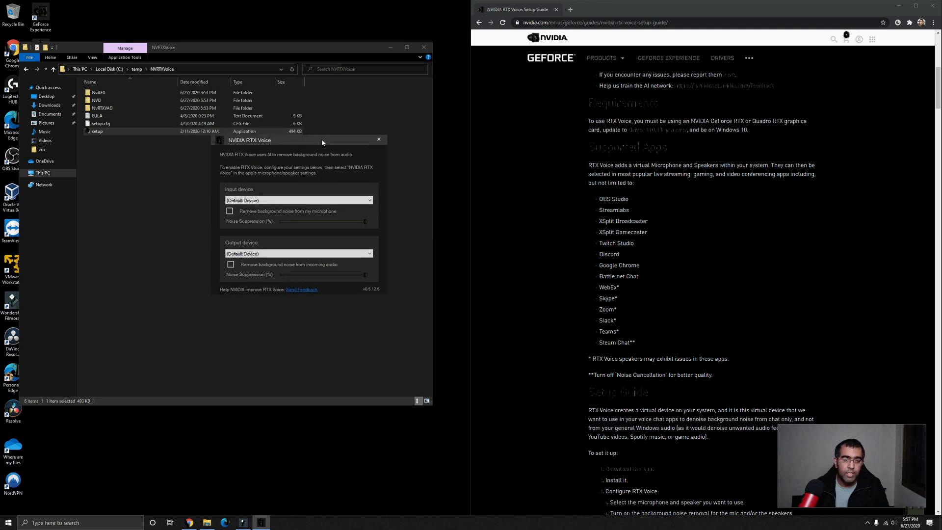